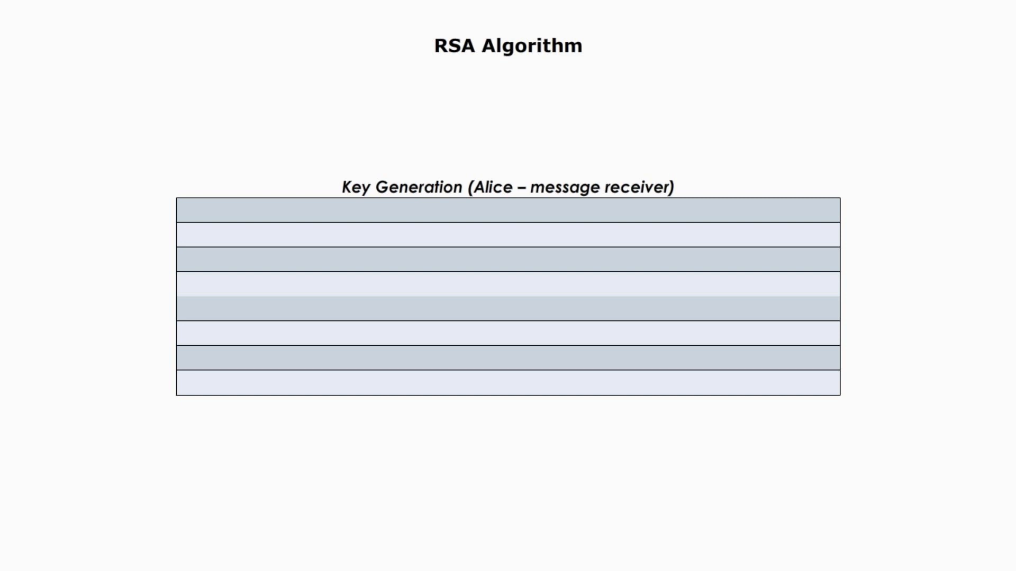
pyautogui.write('Select p, q')
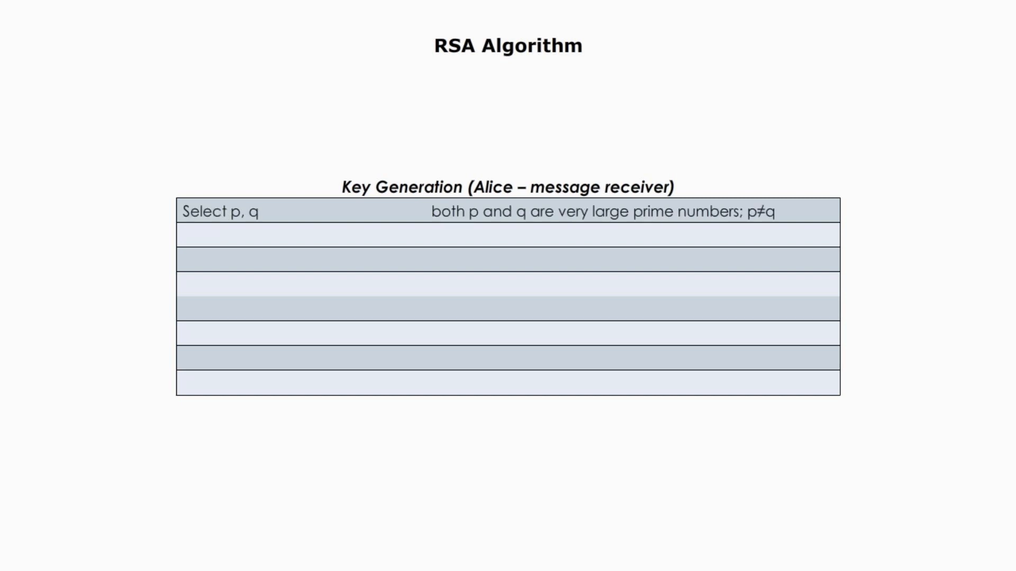
pyautogui.write('Calculate n=p∗q')
pyautogui.write('{e,n')
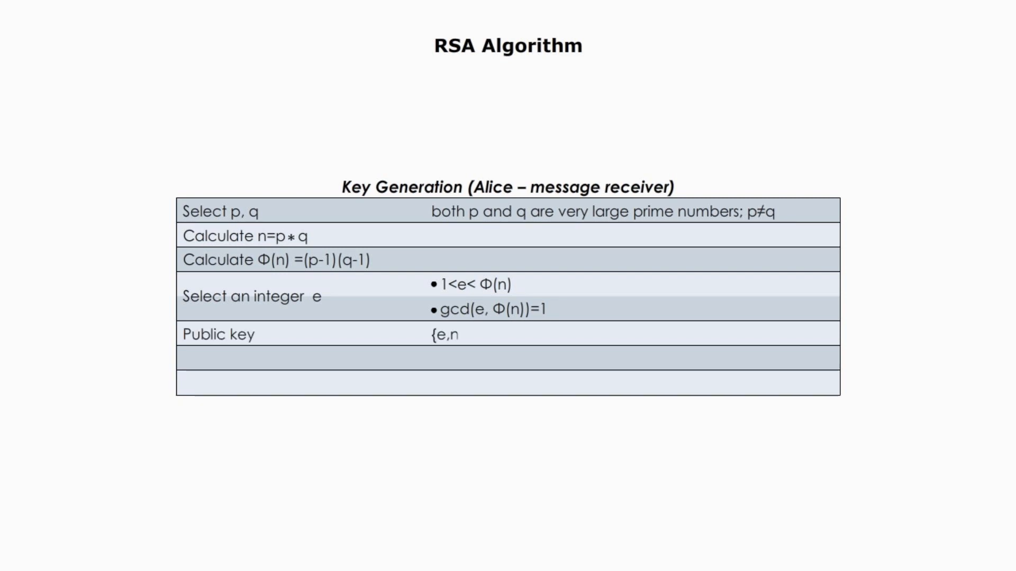
pyautogui.write('}')
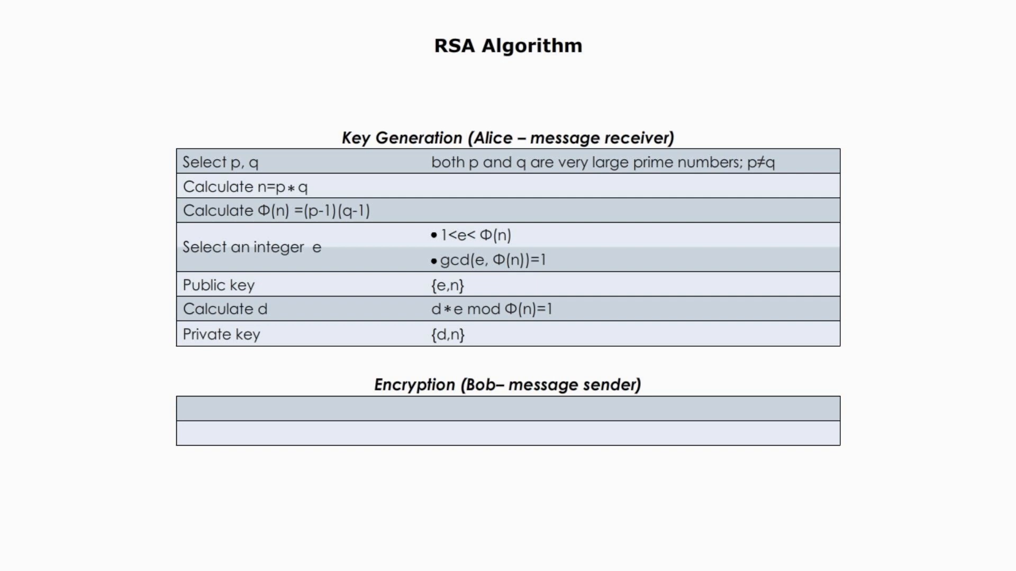
pyautogui.write('Plaintext m')
pyautogui.write('m<n')
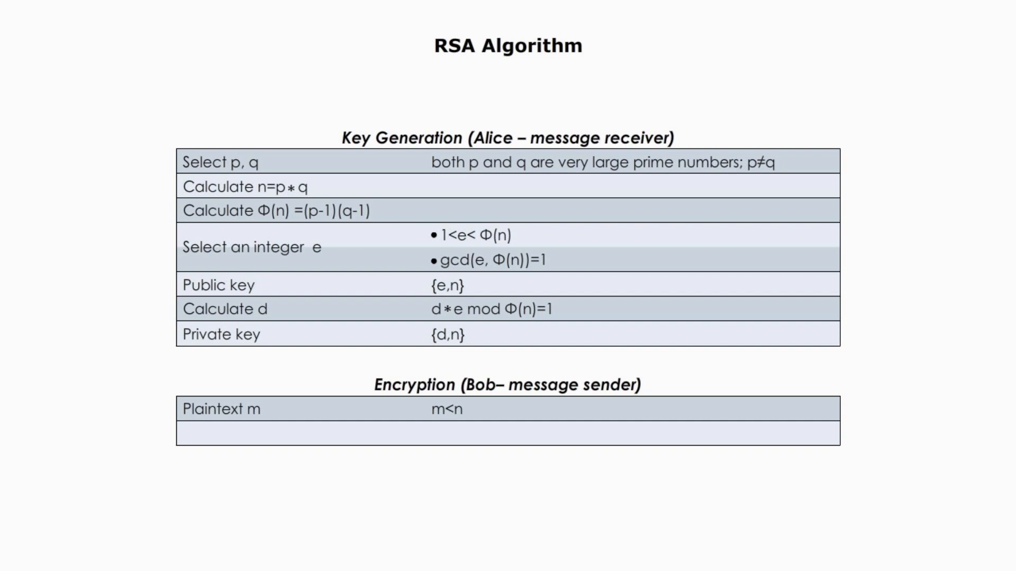
pyautogui.write('Ciphertext c')
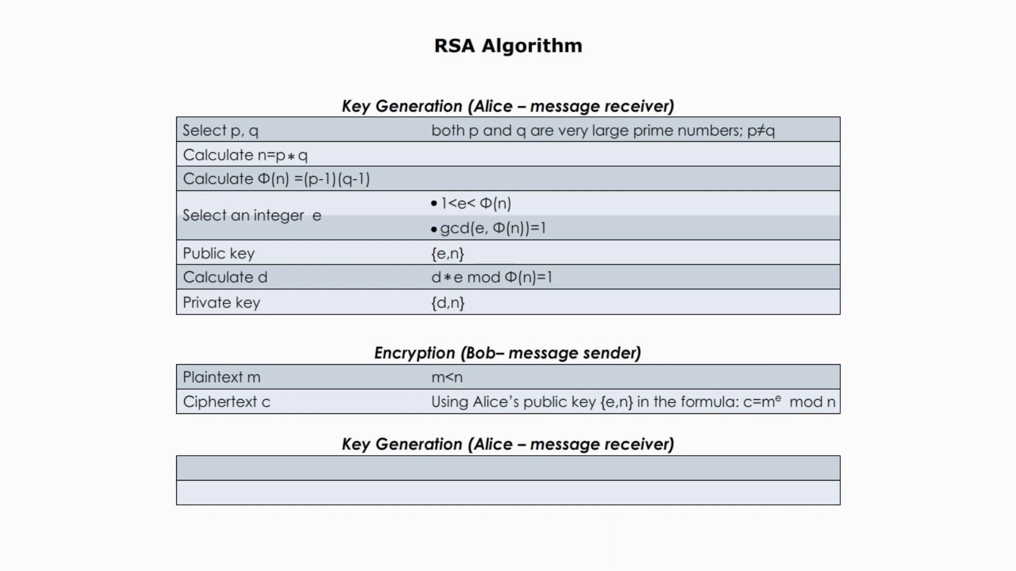
pyautogui.write('Ciphertext c')
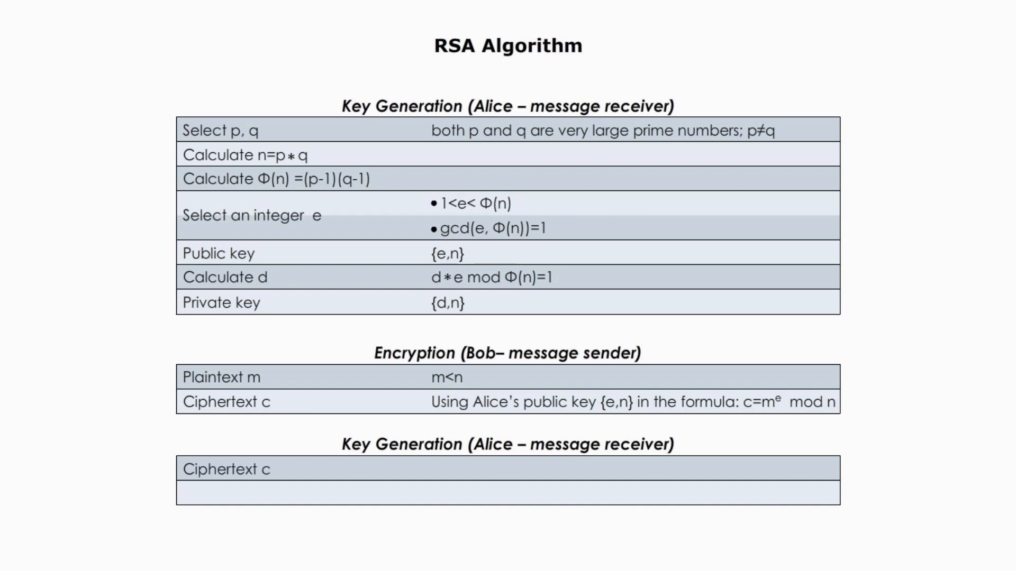
pyautogui.write('Plaintext m')
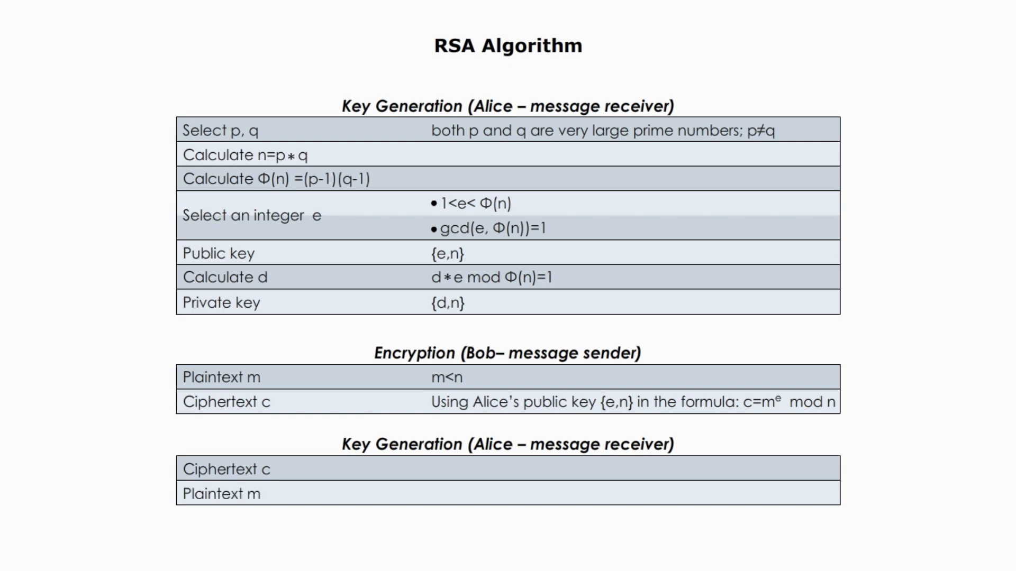